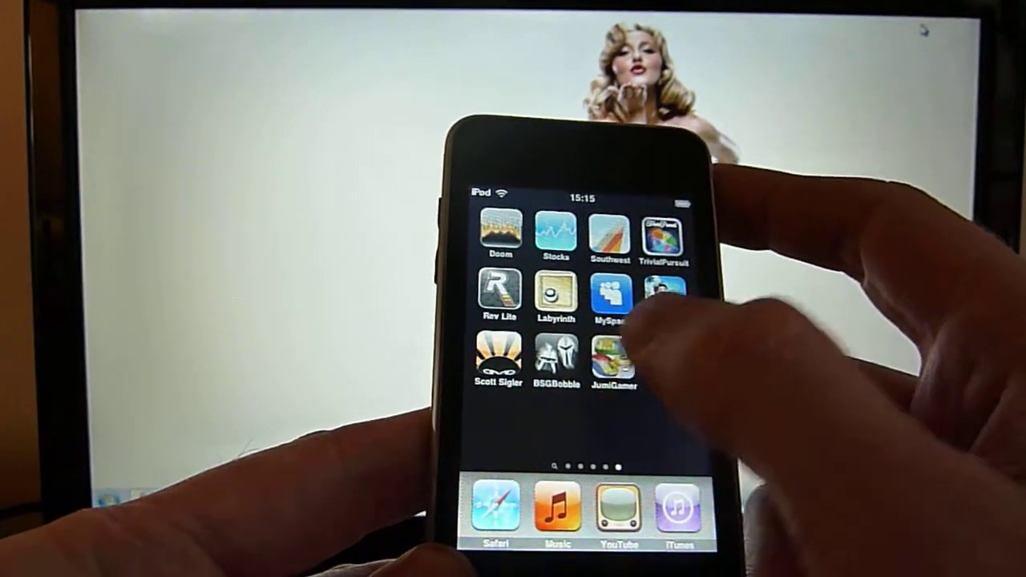
Launch Jumi Gamer on the iPod and connect to the ORACII PC.
{"action": "left_click", "coordinate": [614, 360]}
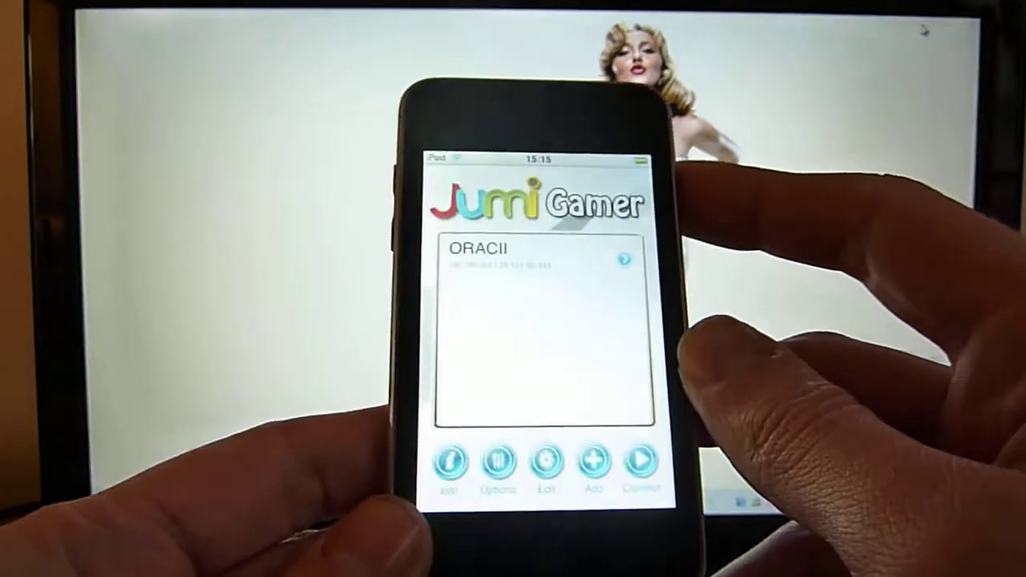
{"action": "left_click", "coordinate": [529, 256]}
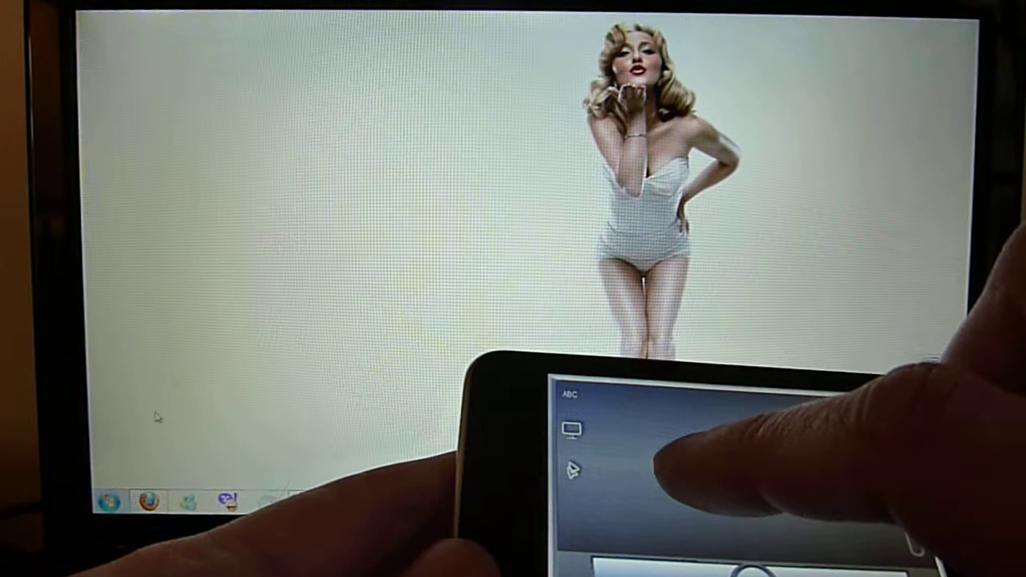
Click on the PC desktop remotely using the iPod trackpad.
{"action": "left_click", "coordinate": [107, 501]}
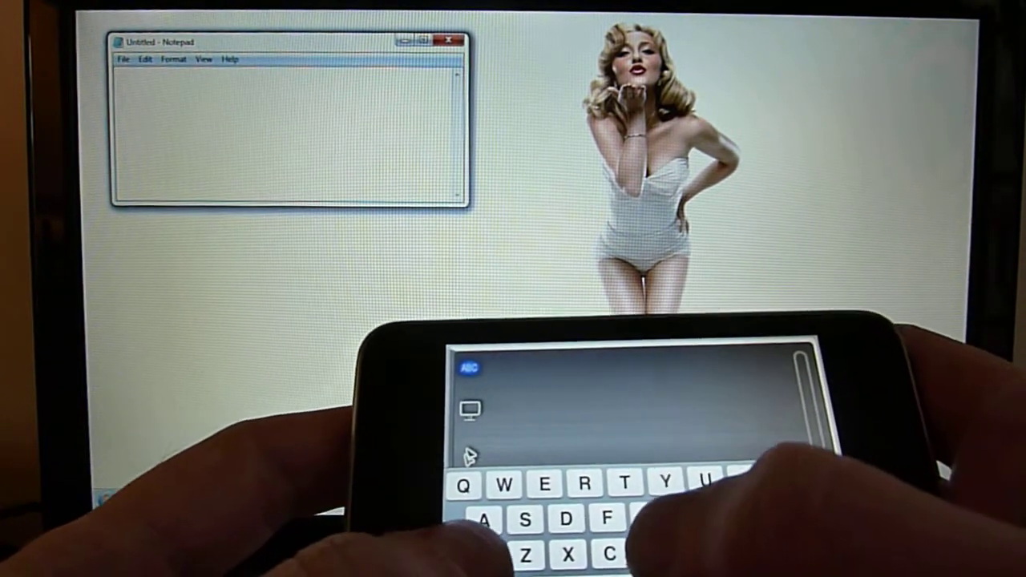
Type 'Test' into Notepad from the iPod's on-screen keyboard.
{"action": "type", "text": "Test"}
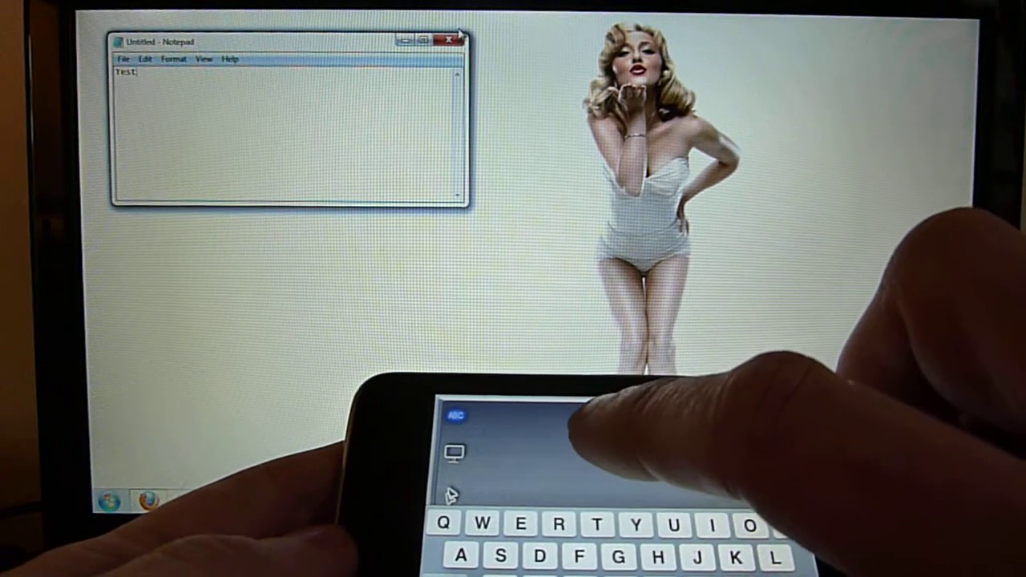
Close Notepad and discard the 'Test' text with Don't Save.
{"action": "left_click", "coordinate": [450, 42]}
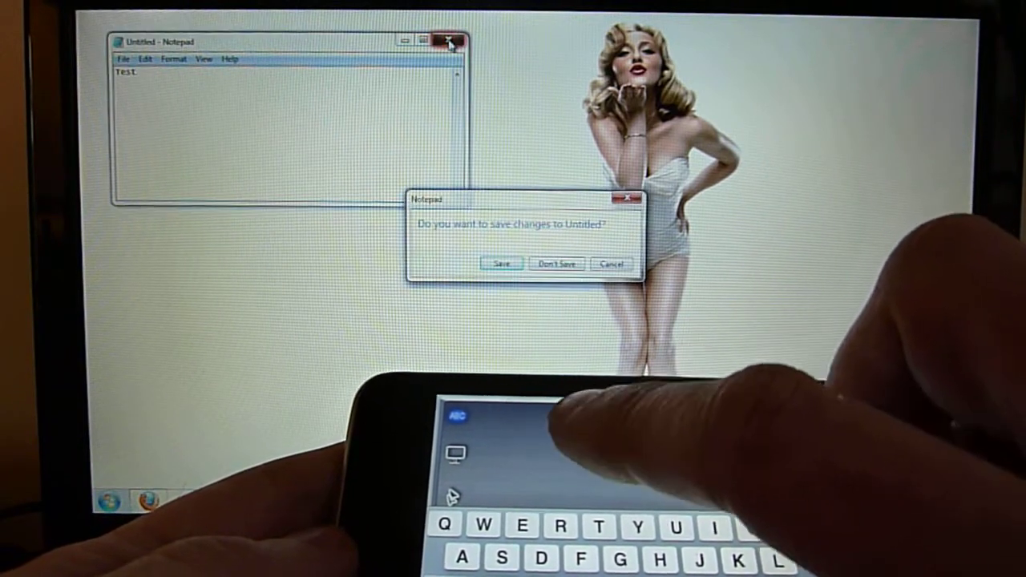
{"action": "left_click", "coordinate": [555, 263]}
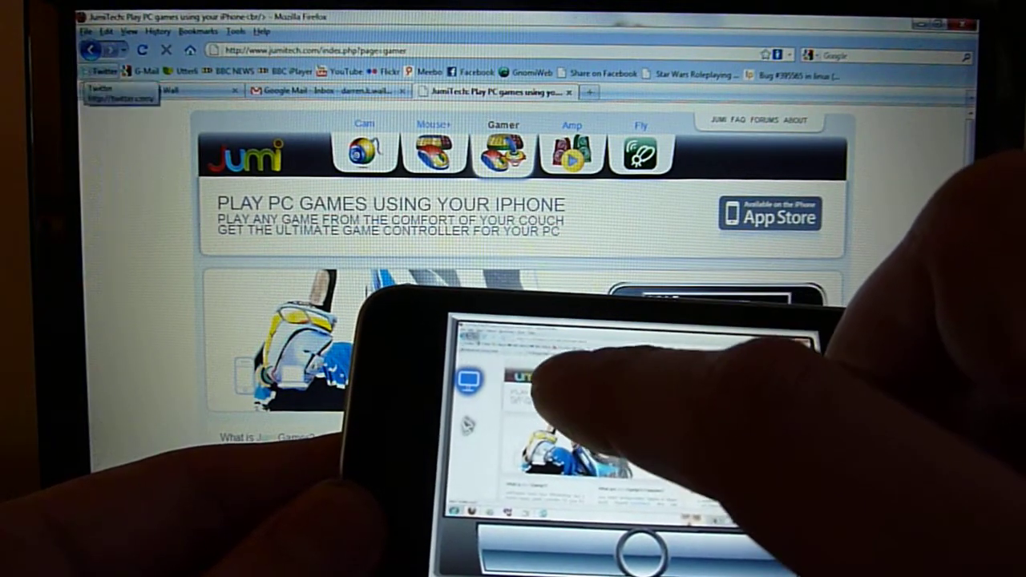
Tap a spot on the mirrored PC screen to act in Firefox.
{"action": "left_click", "coordinate": [116, 91]}
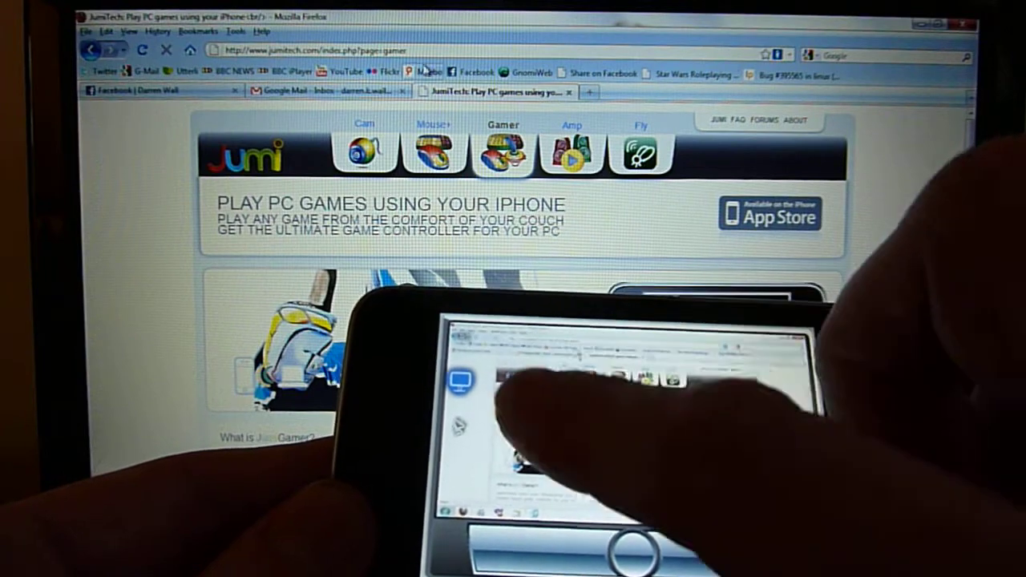